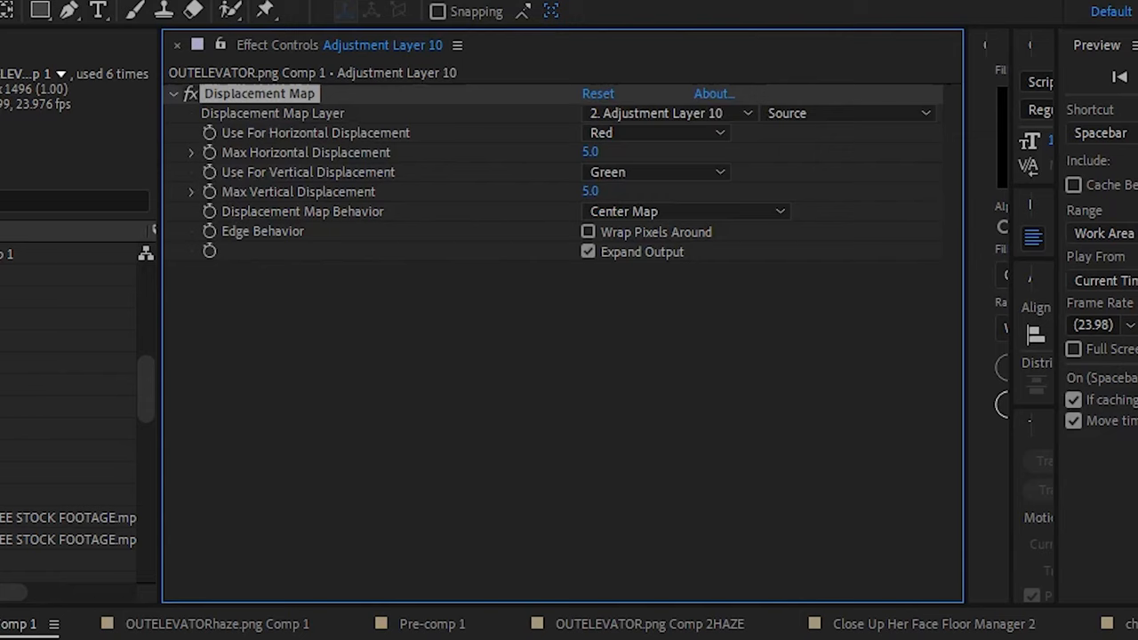
- Set the Displacement Map Layer to OUTELEVATORhaze.png with Luminance driving horizontal and vertical displacement
{"action": "left_click", "coordinate": [667, 113]}
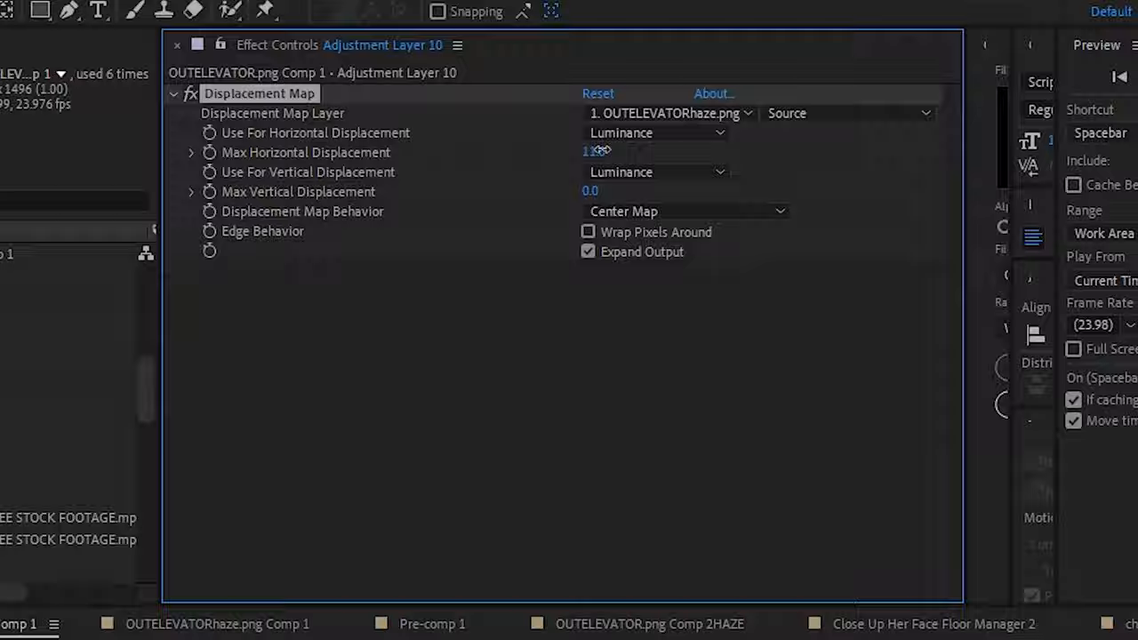